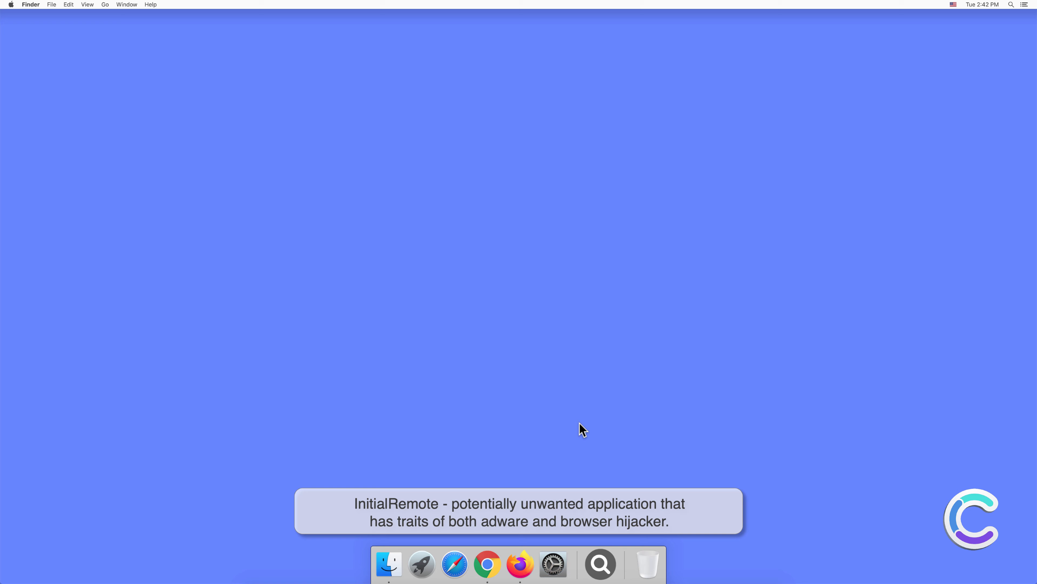
- Show the Applications folder in Finder, where InitialRemote is installed, then close it
left_click(389, 565)
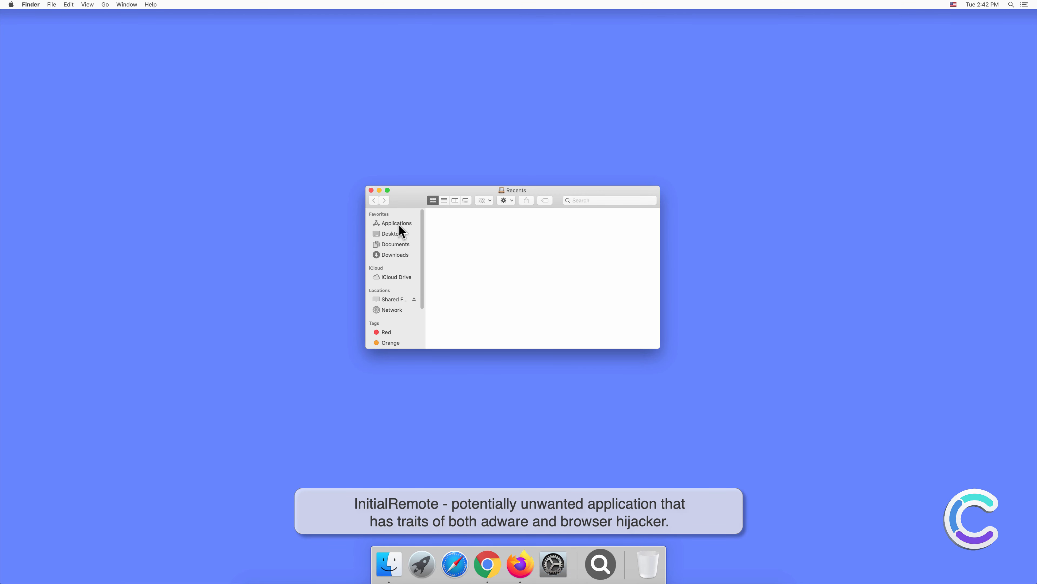
left_click(396, 223)
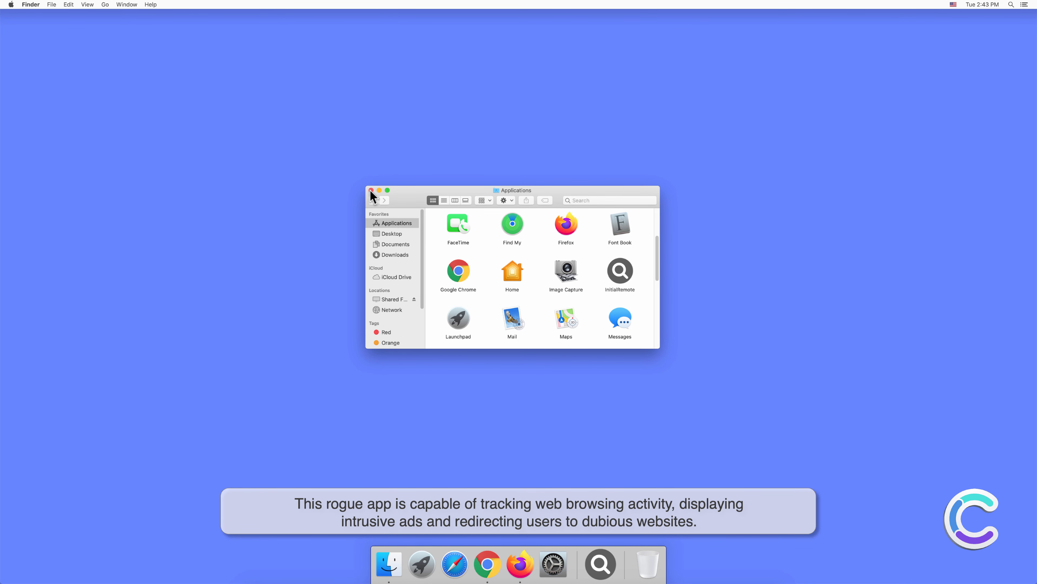
left_click(371, 191)
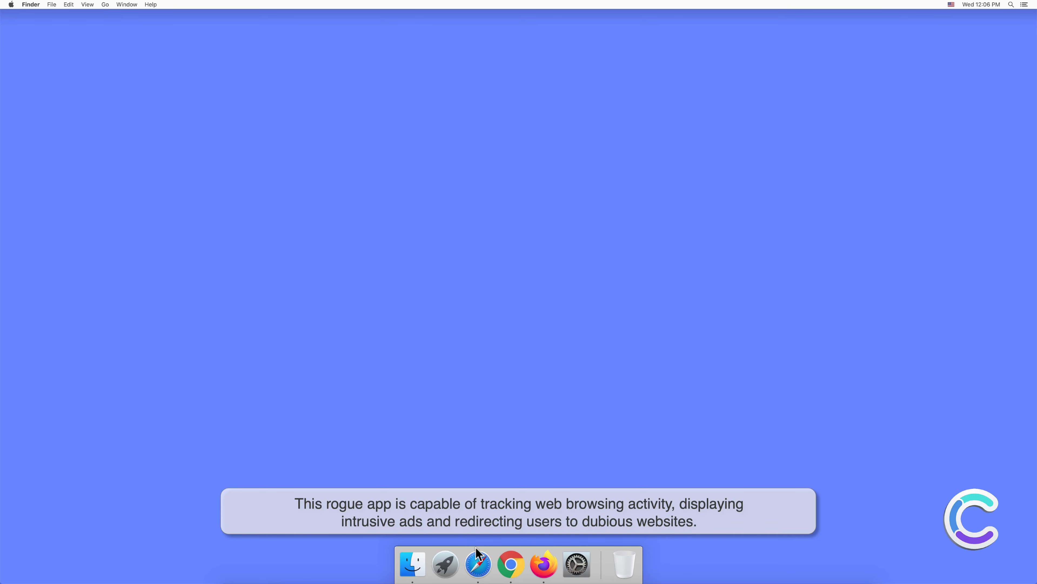
- Launch Safari and review its Extensions preferences, showing InitialRemote enabled
left_click(478, 567)
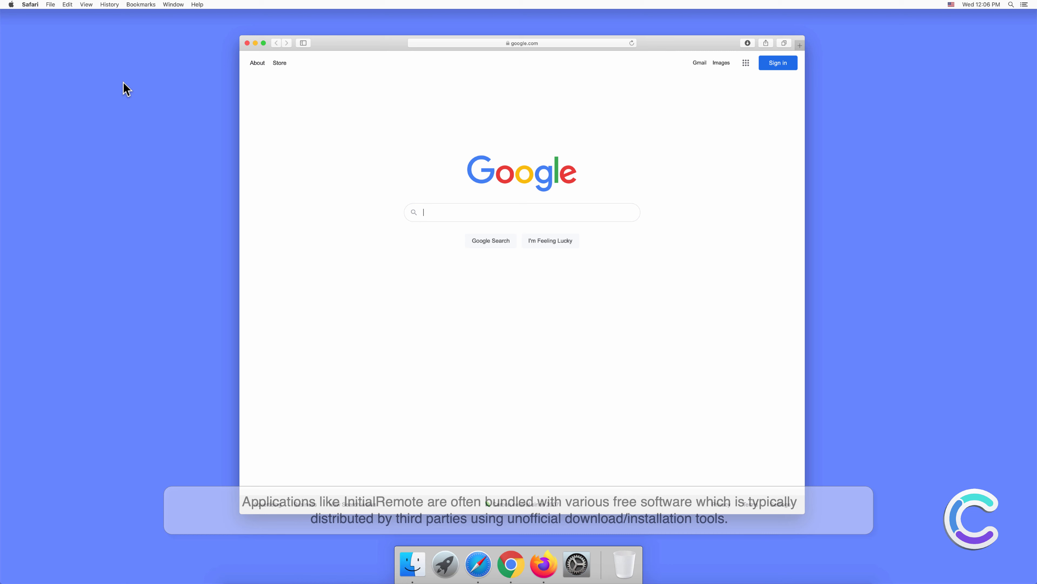
left_click(31, 5)
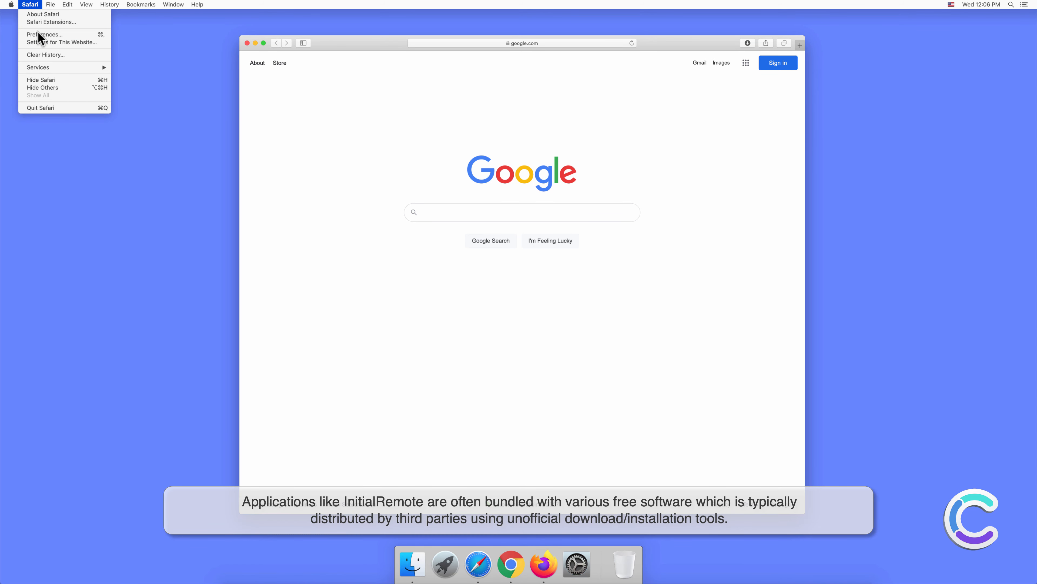
left_click(45, 35)
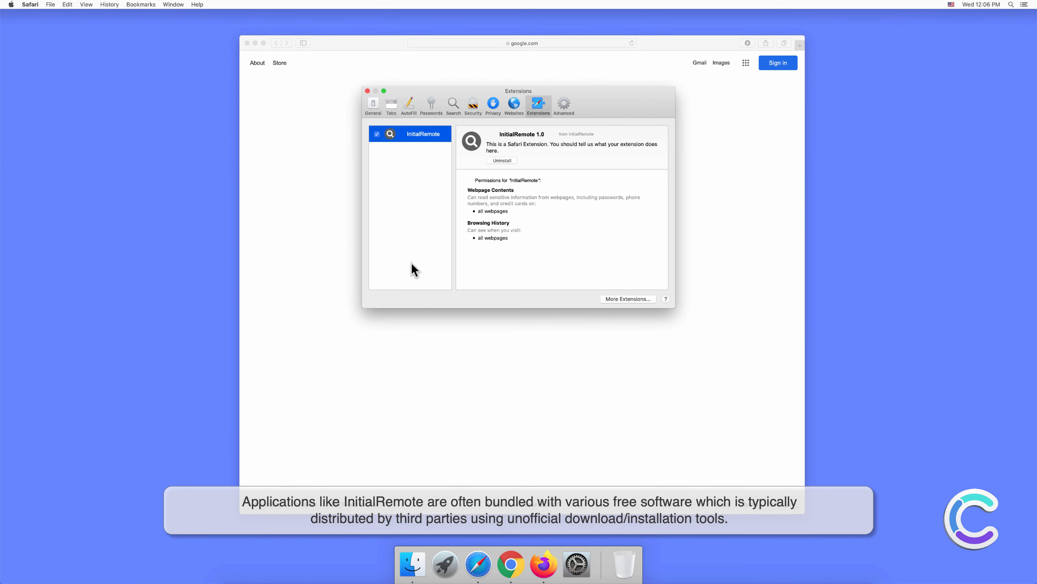
mouse_move(407, 268)
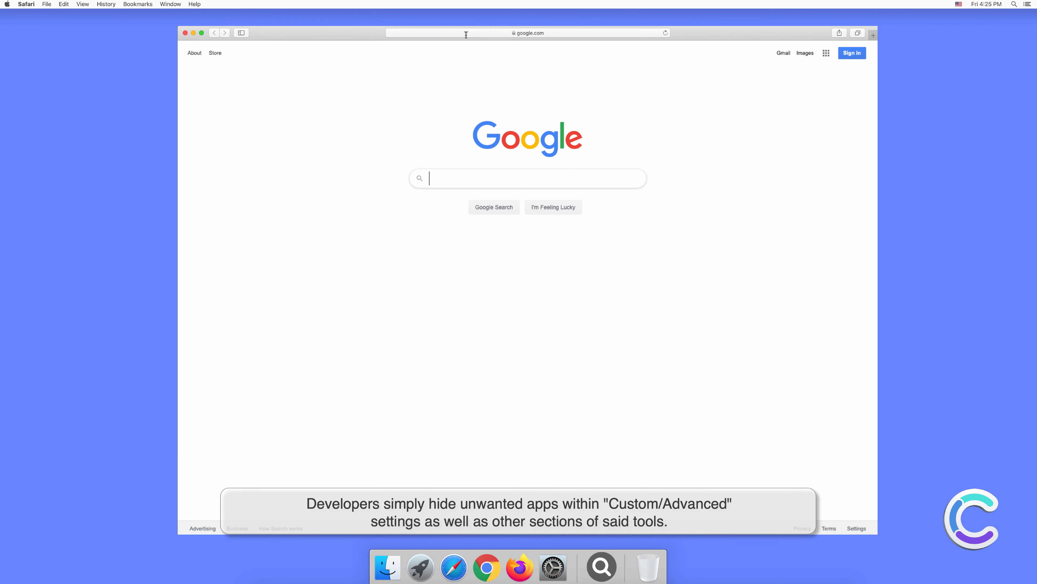
- Search Google for 'search engine test' and view the results page
type("search engine test")
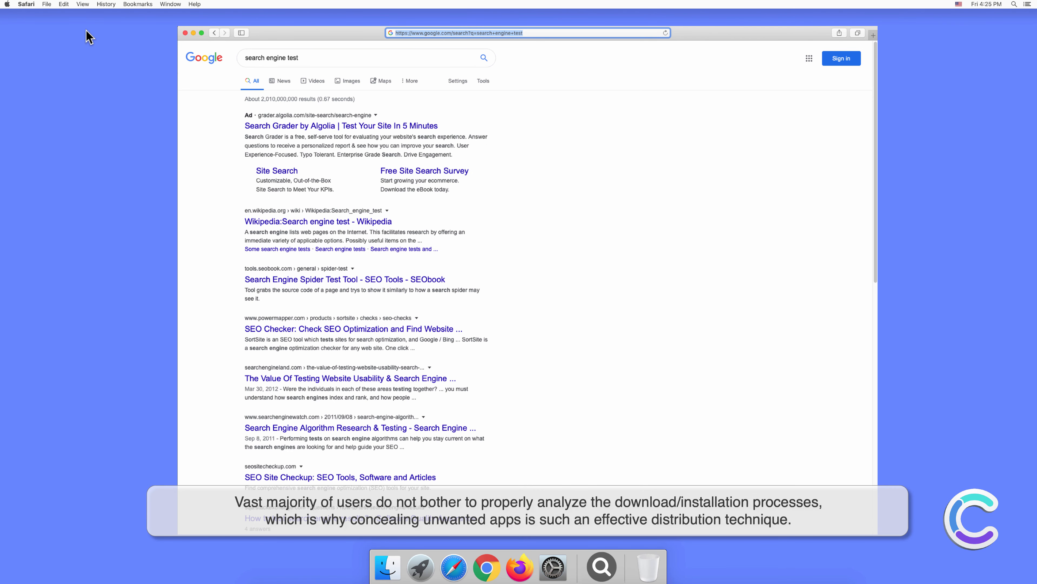
left_click(26, 4)
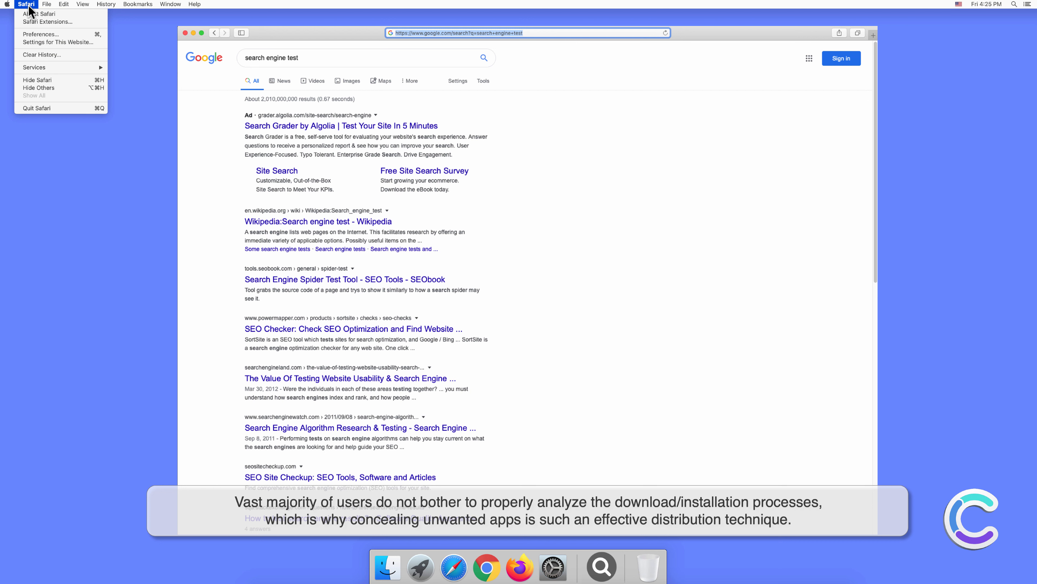
mouse_move(41, 39)
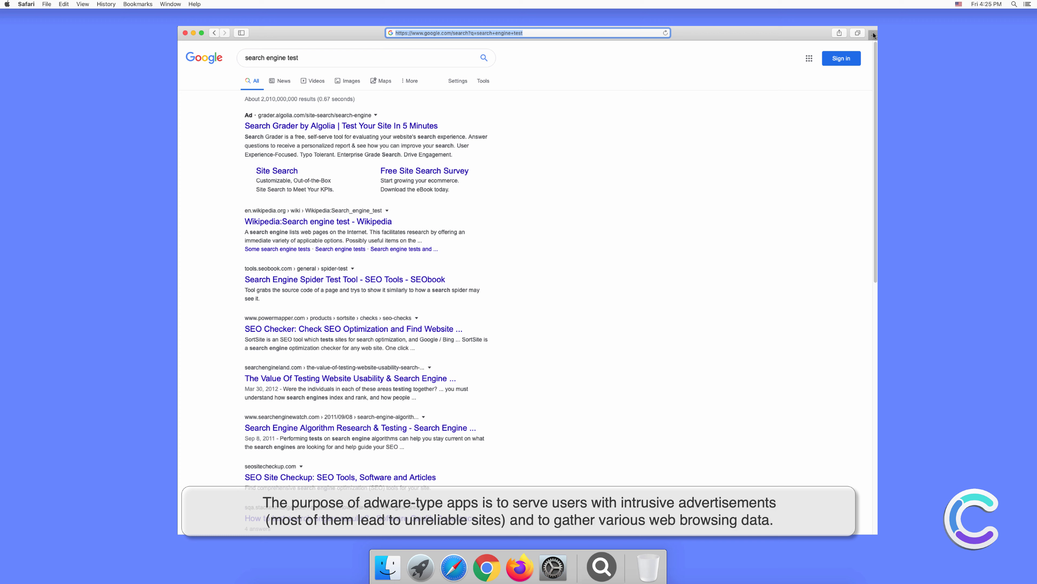
- Search 'testing search engine' in a new tab, then close the Safari window
left_click(873, 35)
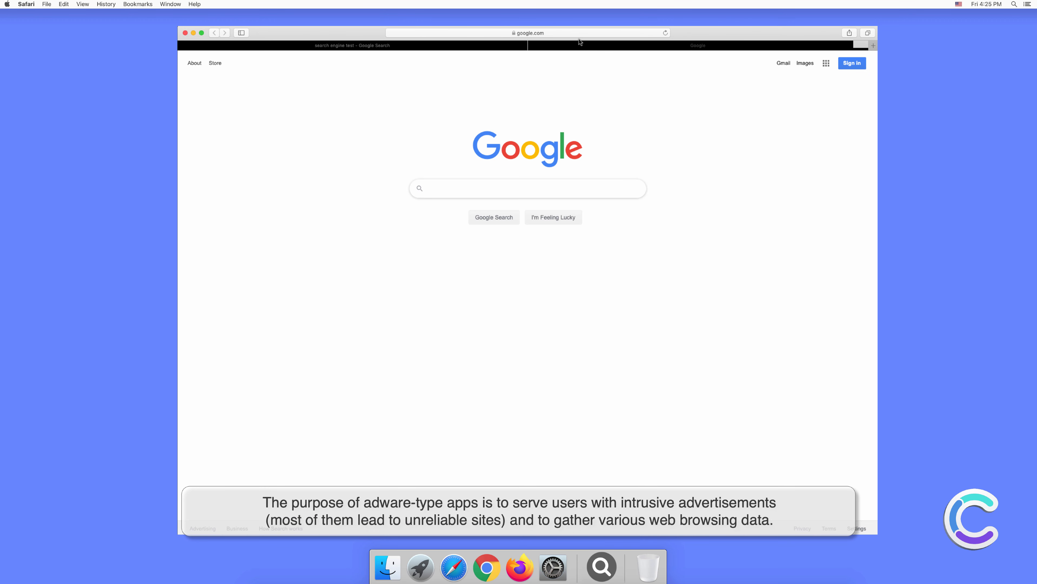
left_click(528, 33)
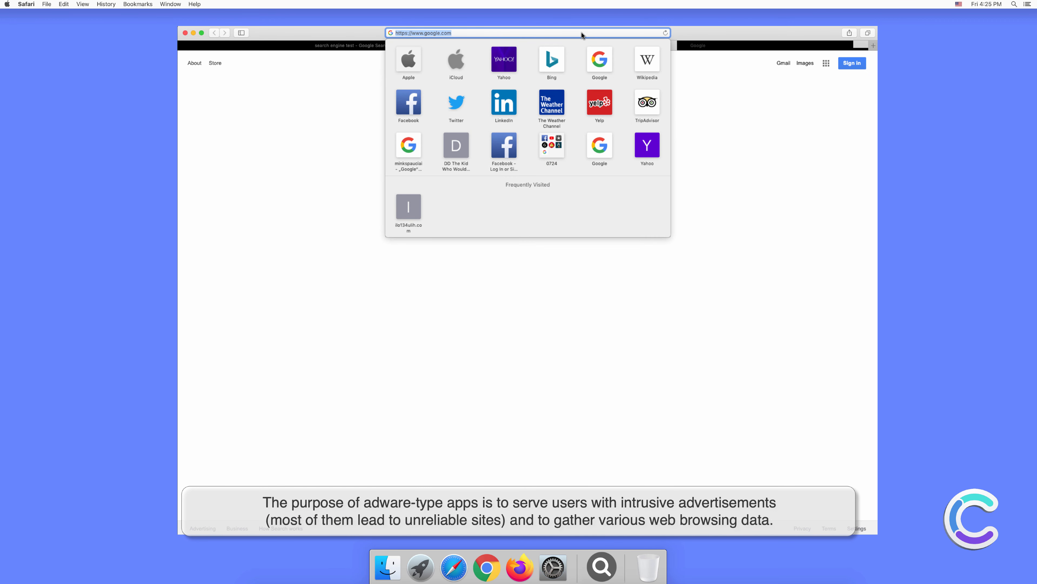
type("testing search engine")
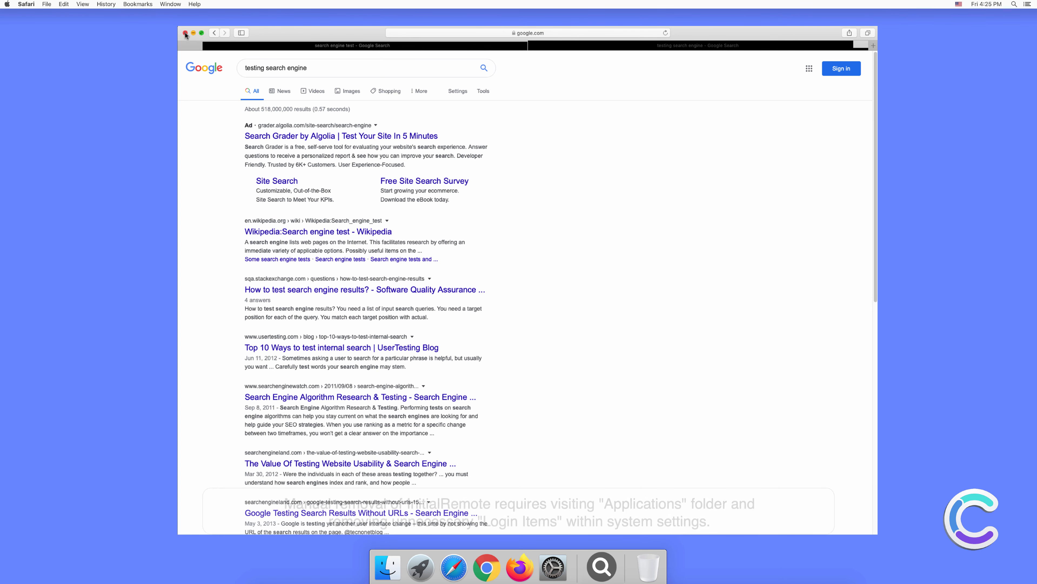
left_click(185, 33)
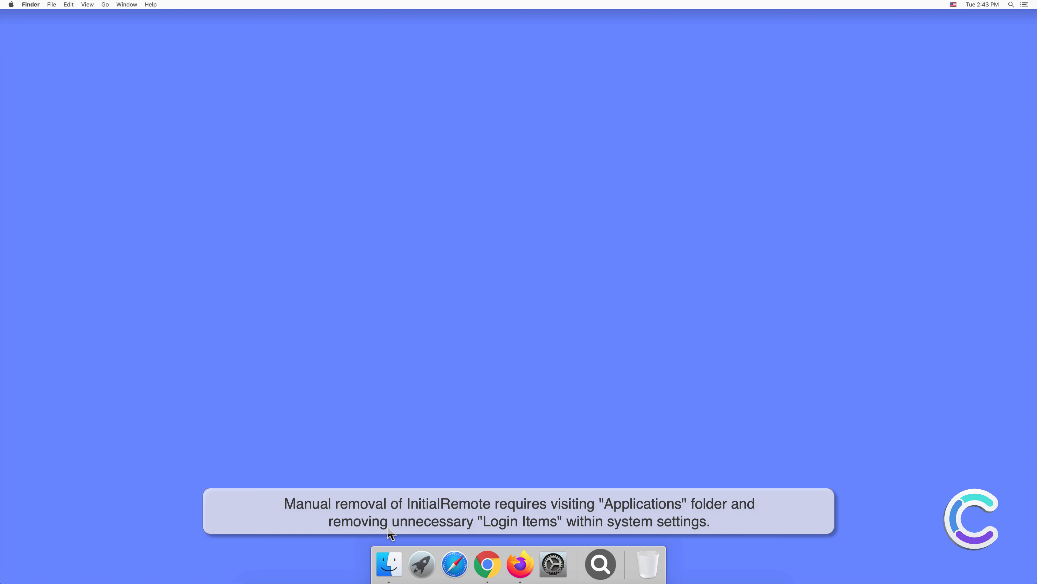
- Move the InitialRemote app from Applications to the Trash and close the Finder window
left_click(389, 566)
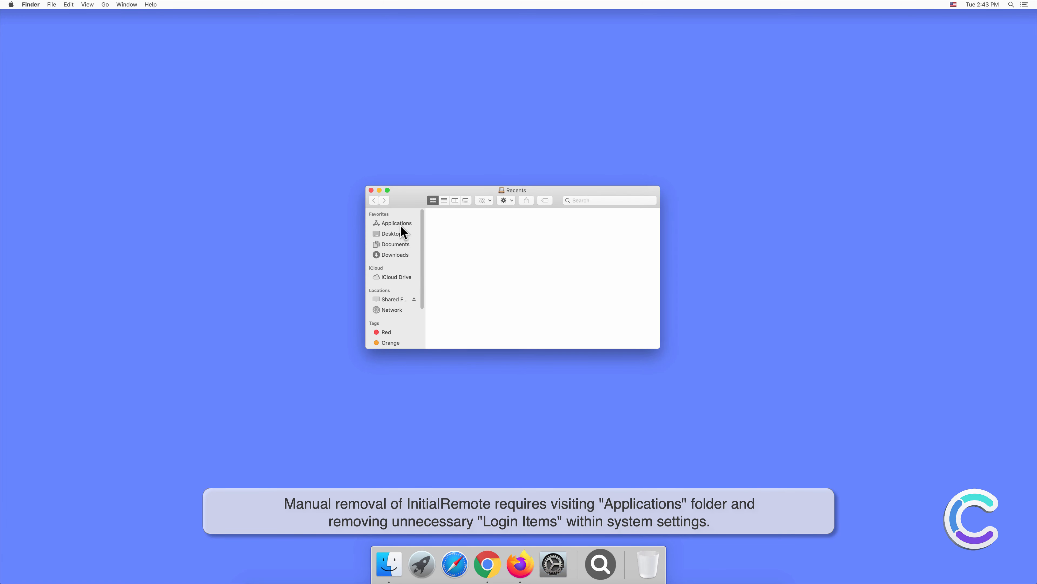
left_click(397, 223)
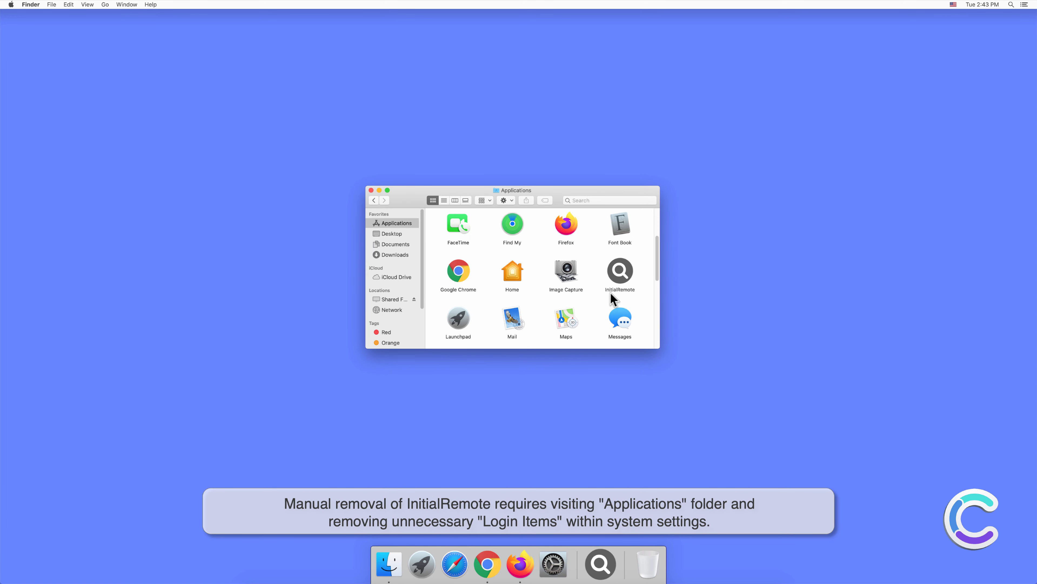
right_click(620, 271)
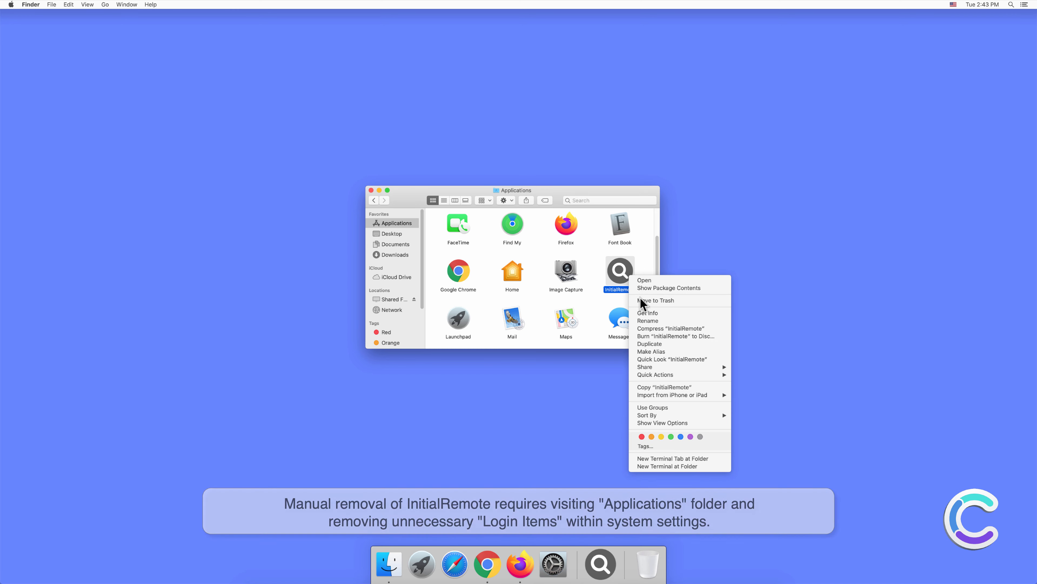
left_click(655, 301)
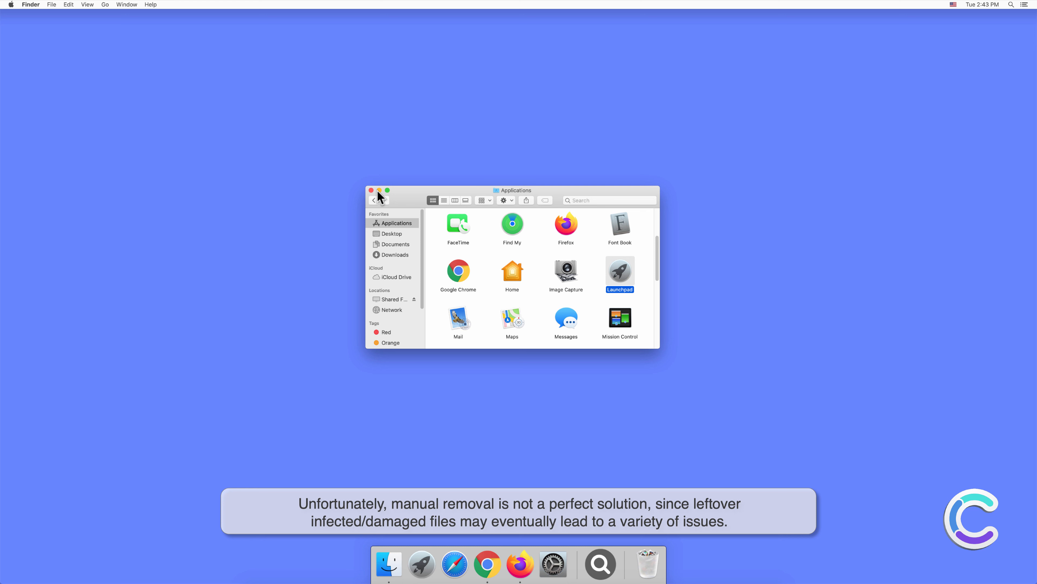
left_click(371, 190)
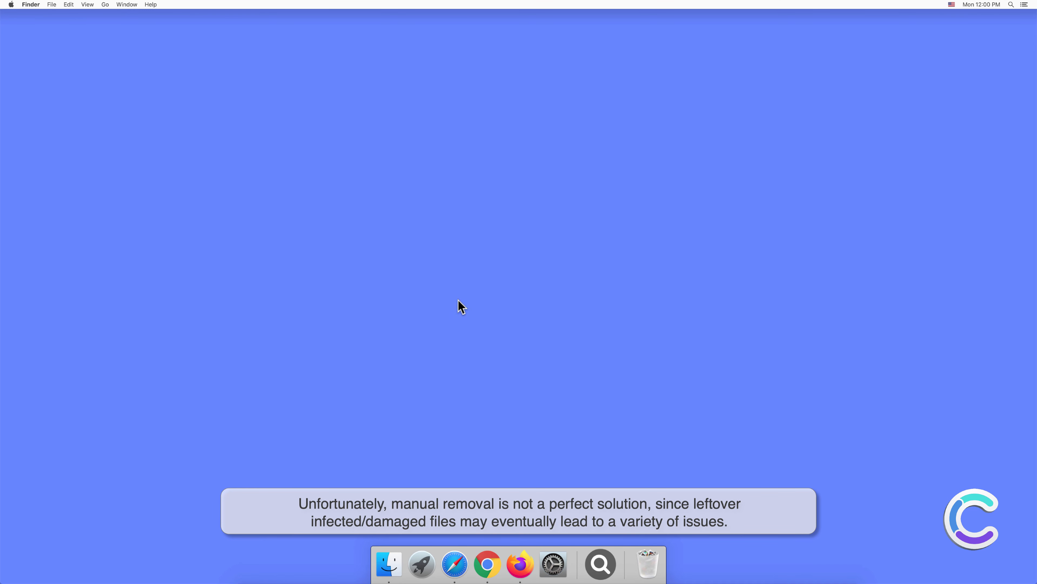
- Visit Users & Groups in System Preferences, then close the window
left_click(553, 565)
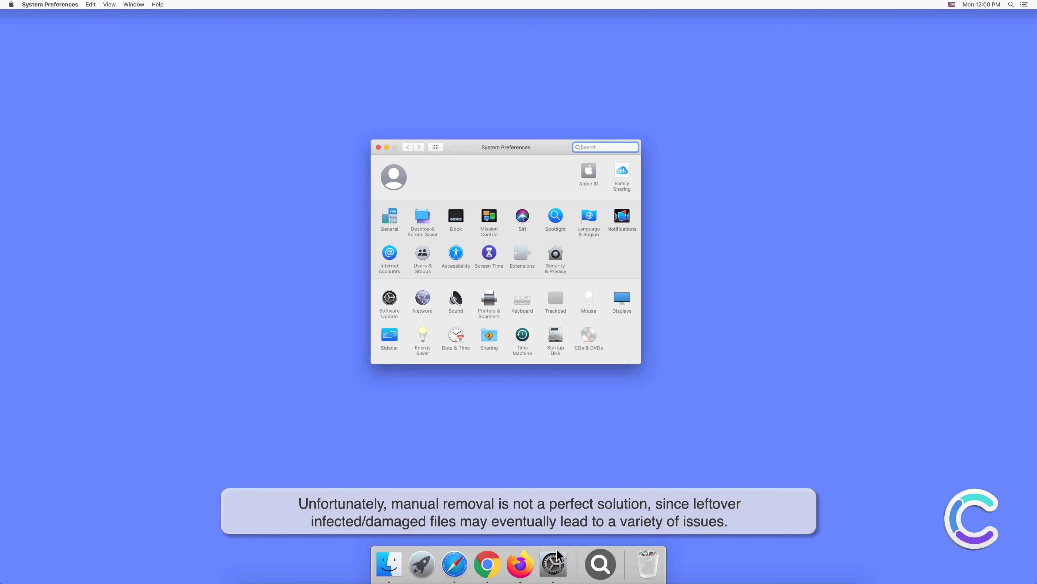
mouse_move(424, 263)
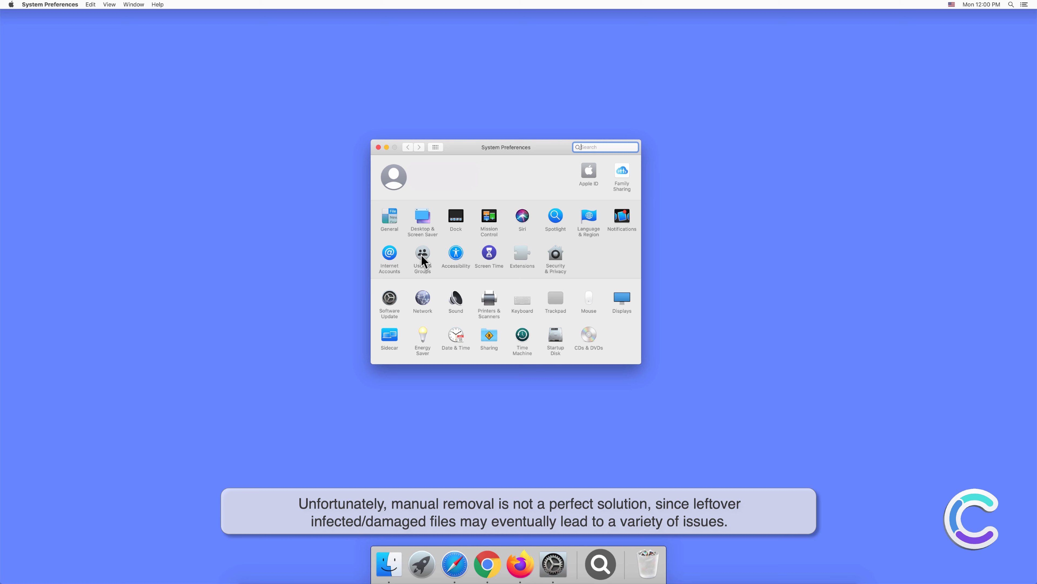
left_click(423, 253)
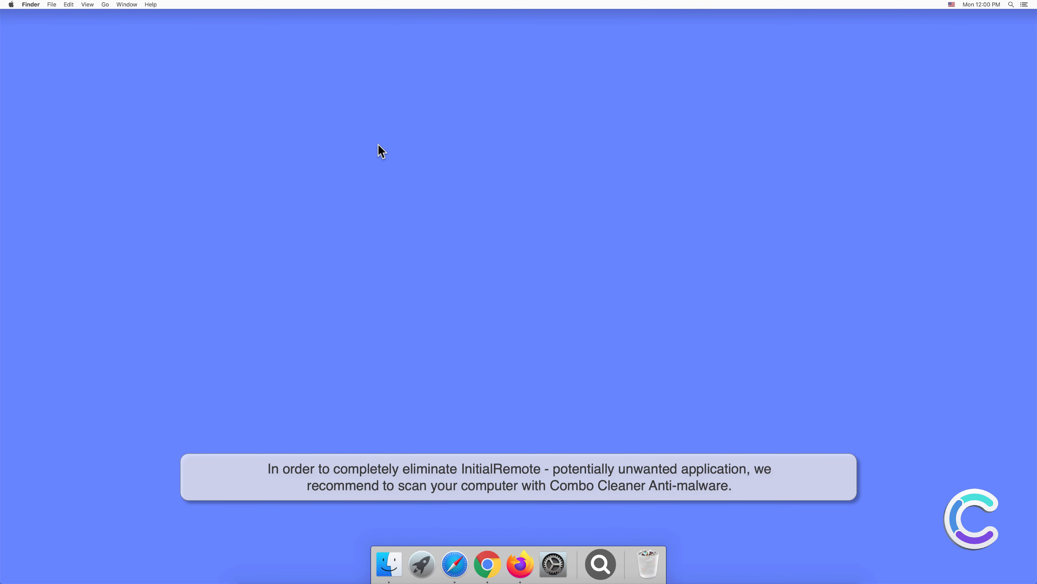
mouse_move(598, 568)
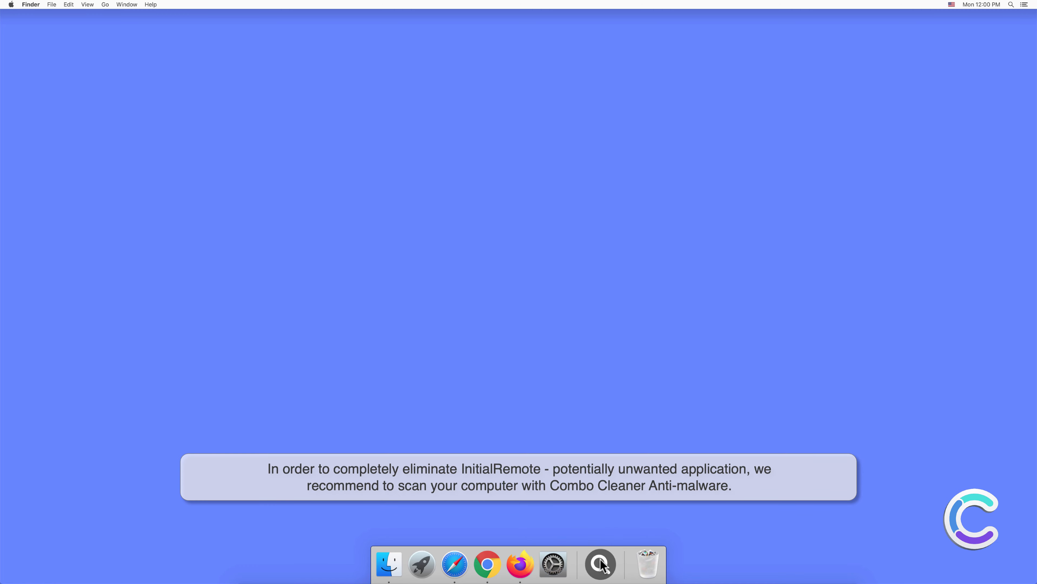
- Remove the leftover magnifier search app from the Dock
right_click(599, 567)
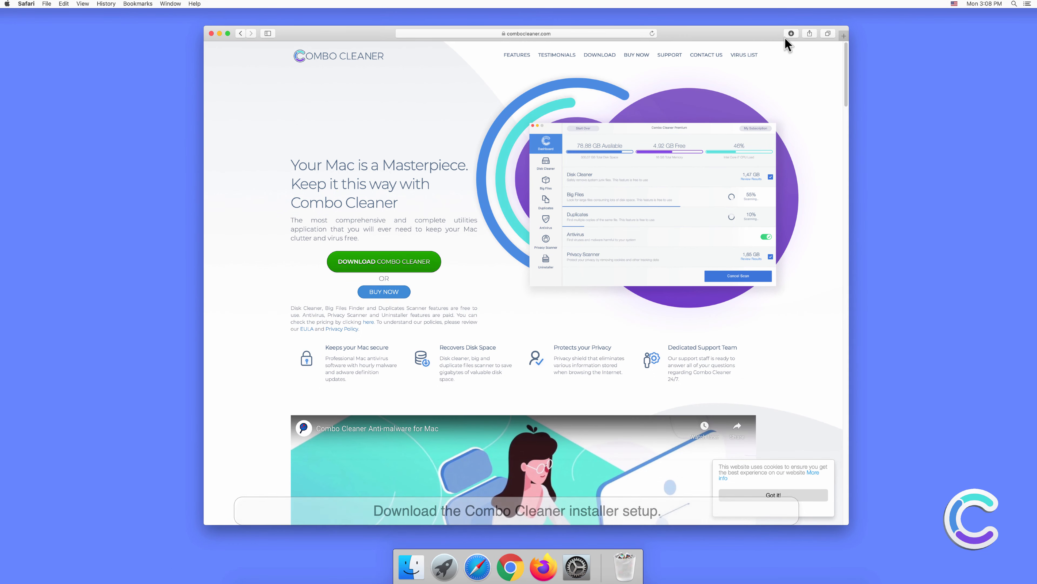
- Mount the downloaded combocleaner.dmg from Safari's Downloads list
left_click(791, 33)
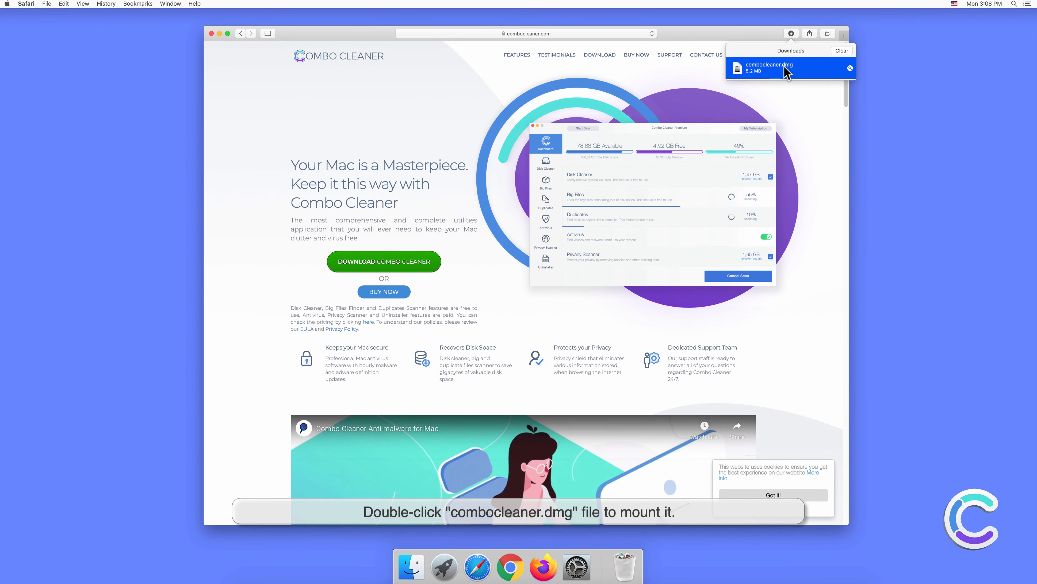
double_click(778, 68)
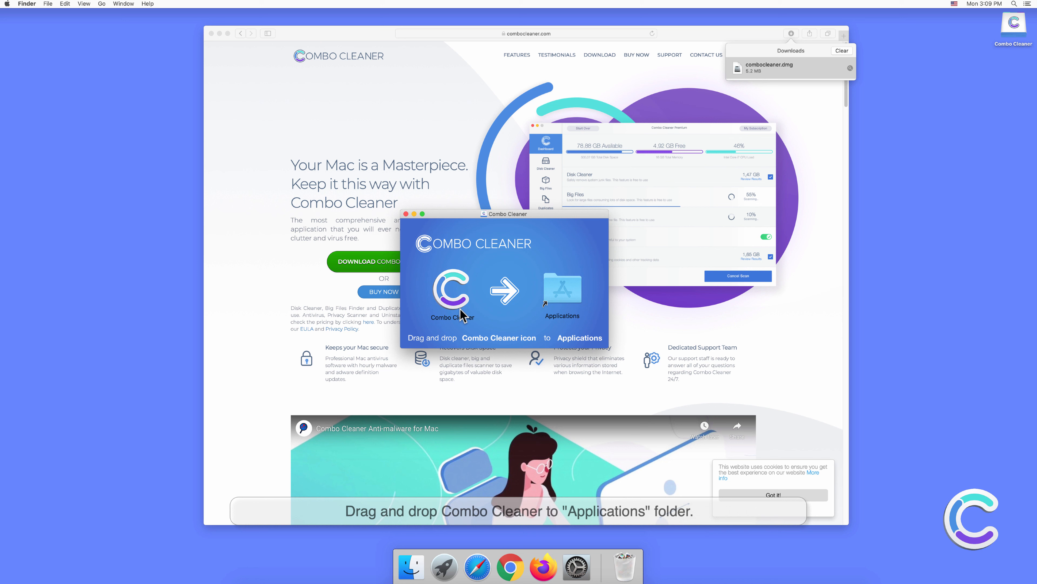
- Copy Combo Cleaner into Applications and close the installer window
left_click_drag(452, 292, 562, 291)
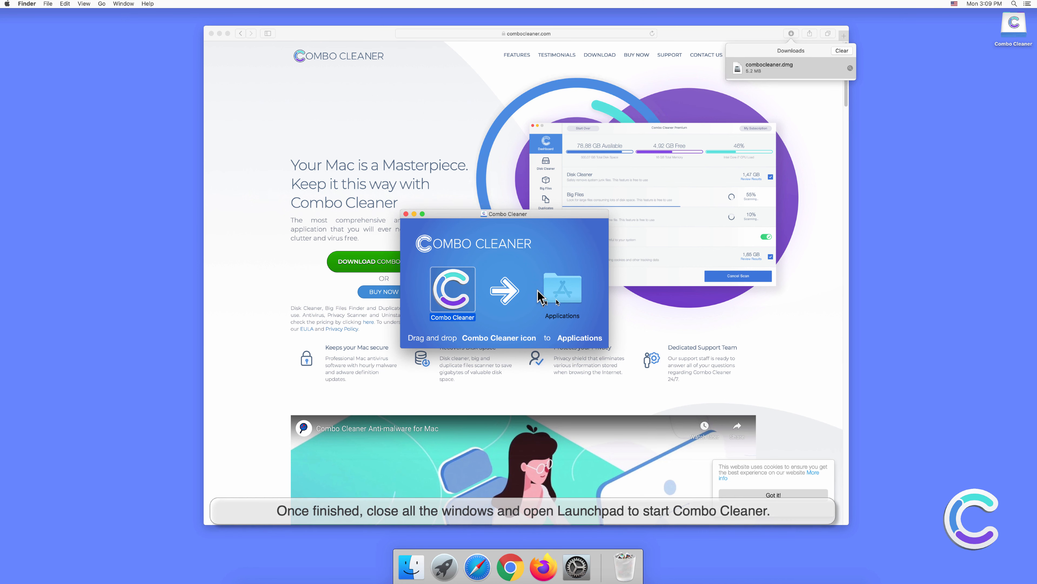
mouse_move(407, 217)
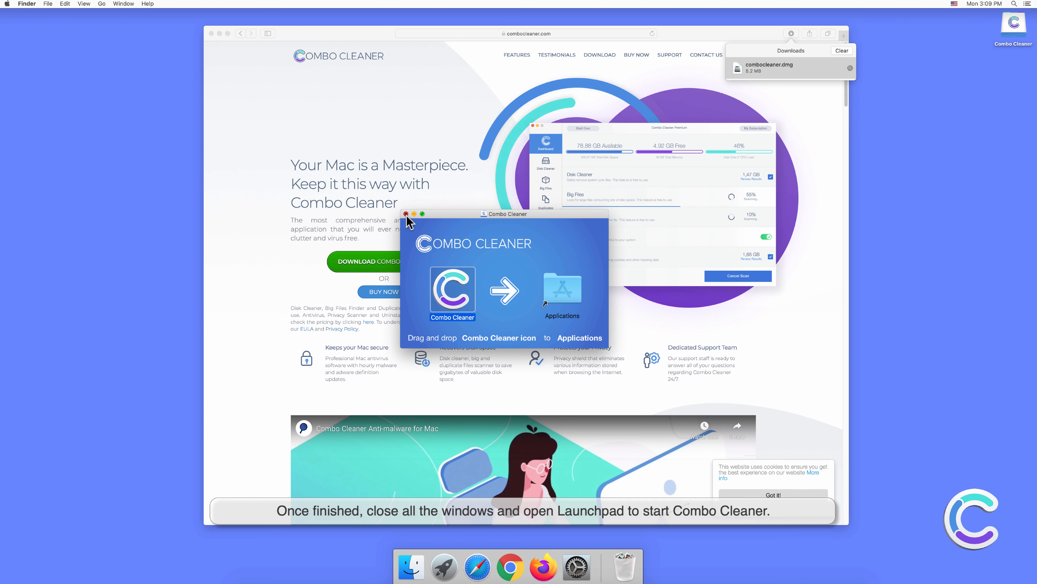
left_click(406, 214)
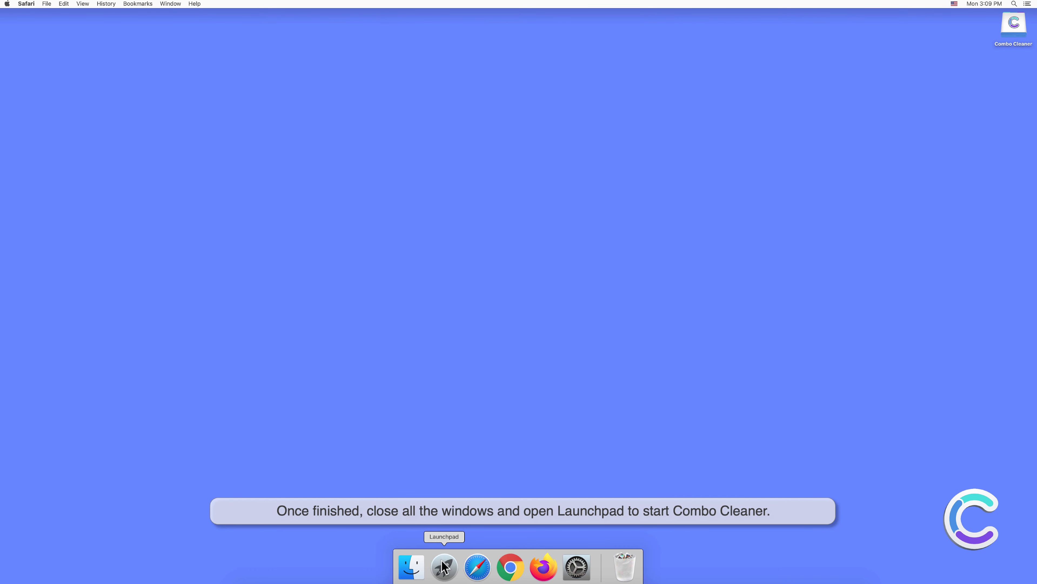
- Start Combo Cleaner from Launchpad and confirm opening the downloaded app
left_click(444, 570)
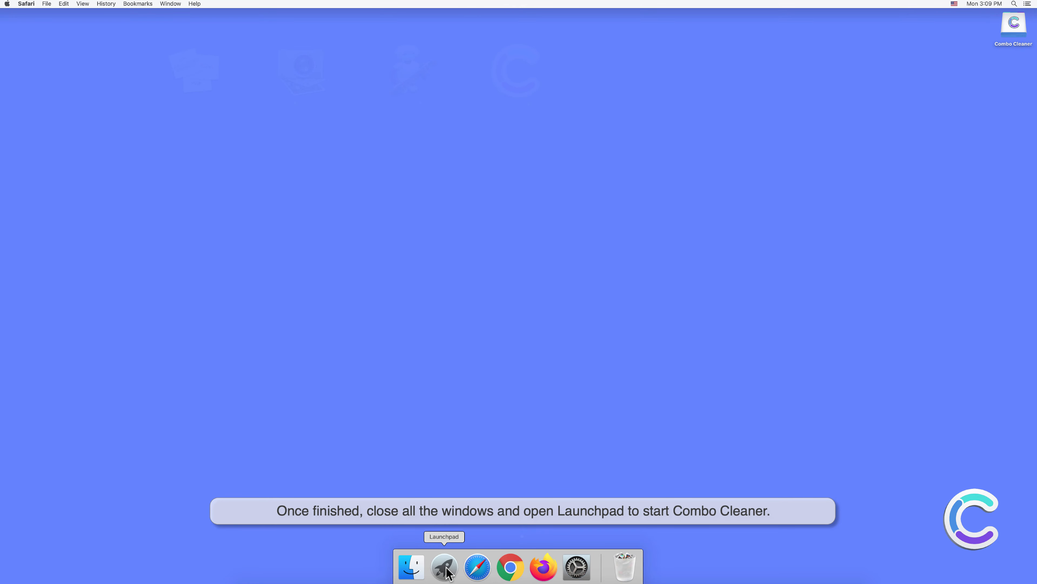
left_click(444, 568)
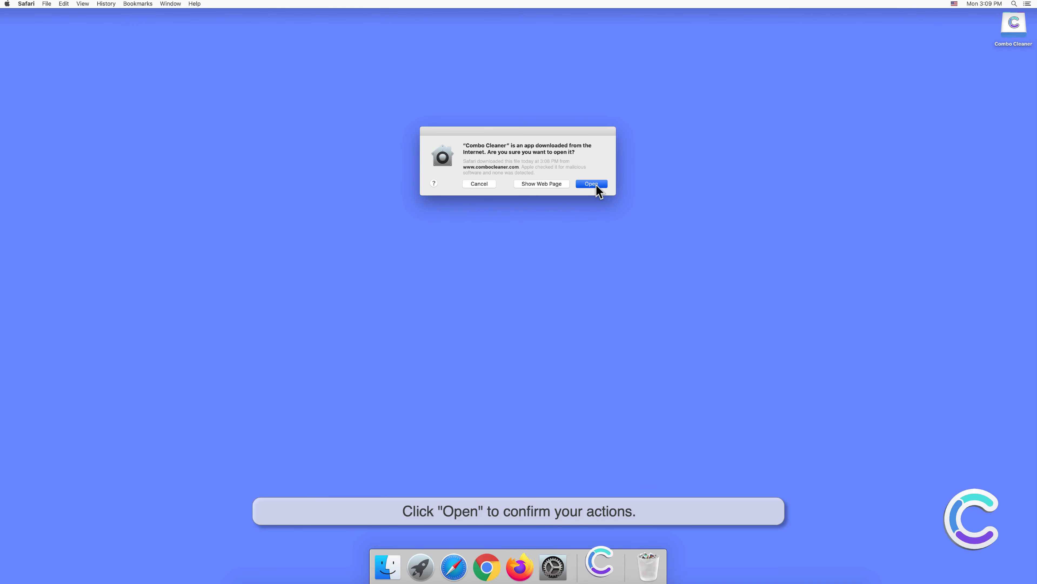
left_click(591, 184)
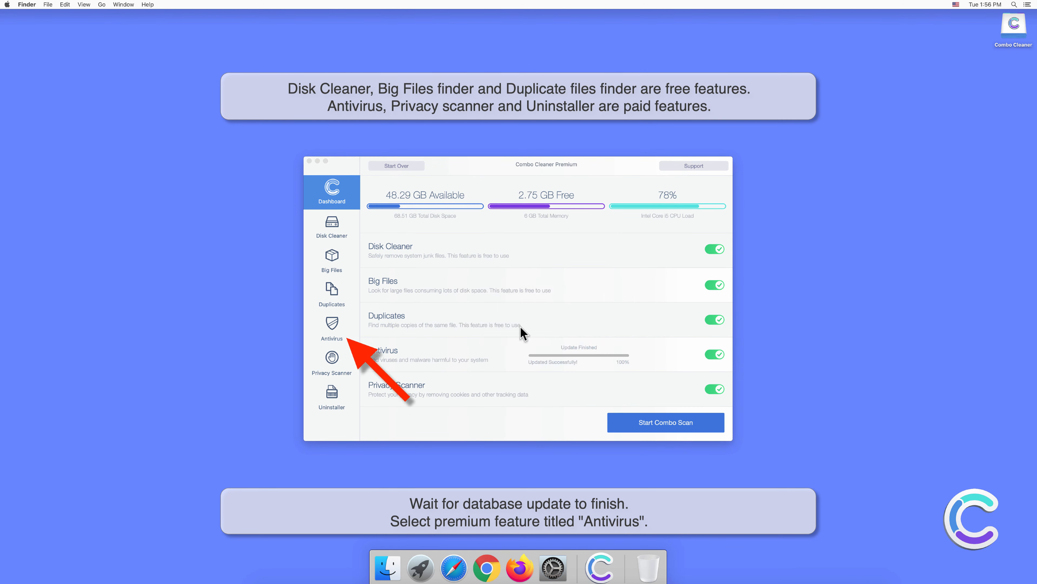
- Run a Full Scan in Combo Cleaner's Antivirus section
left_click(332, 330)
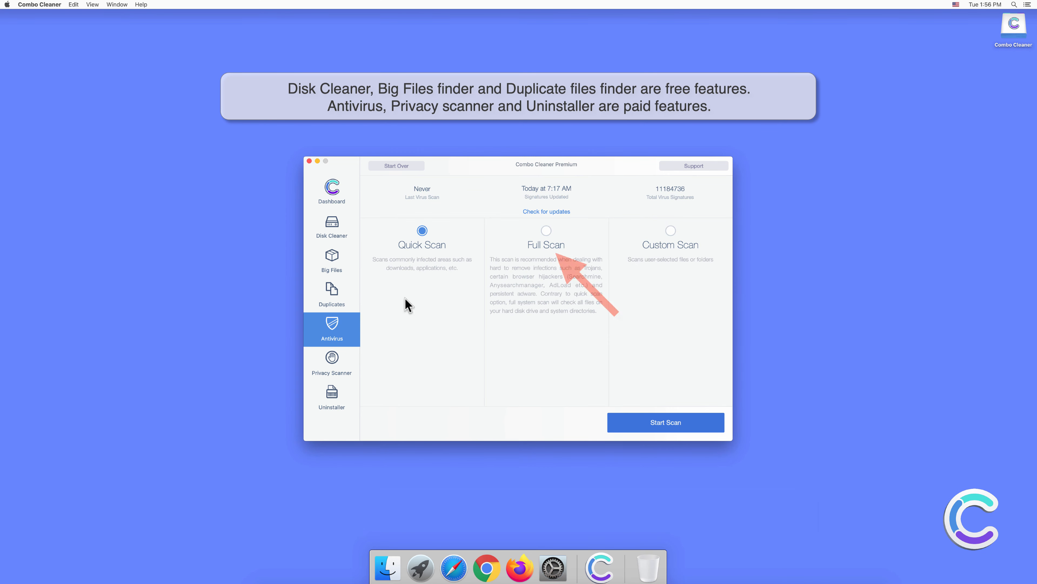
left_click(546, 230)
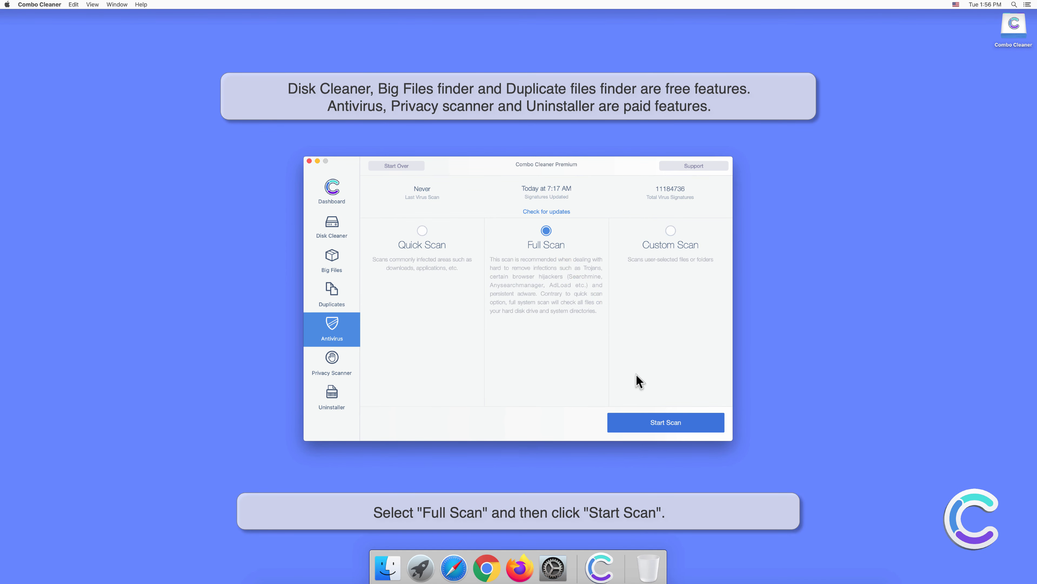
left_click(666, 422)
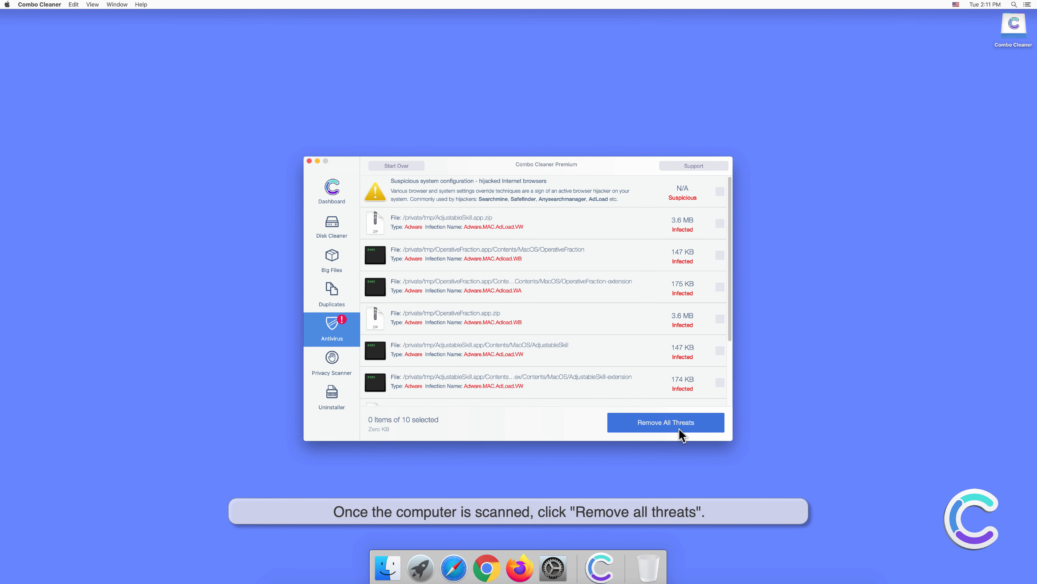
- Remove all detected threats and authenticate with the administrator password to clear the suspicious system configuration
left_click(666, 423)
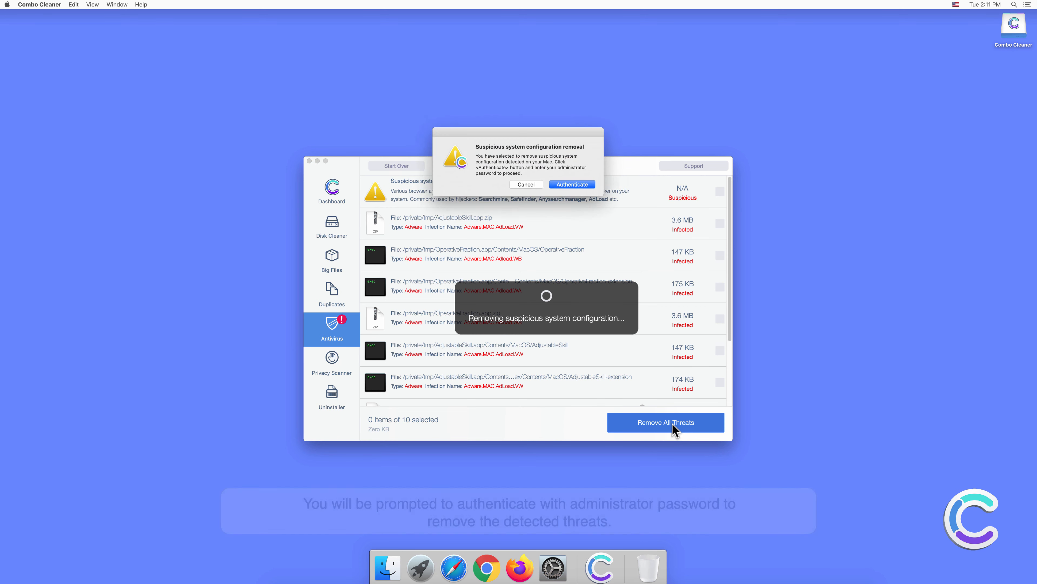
left_click(572, 185)
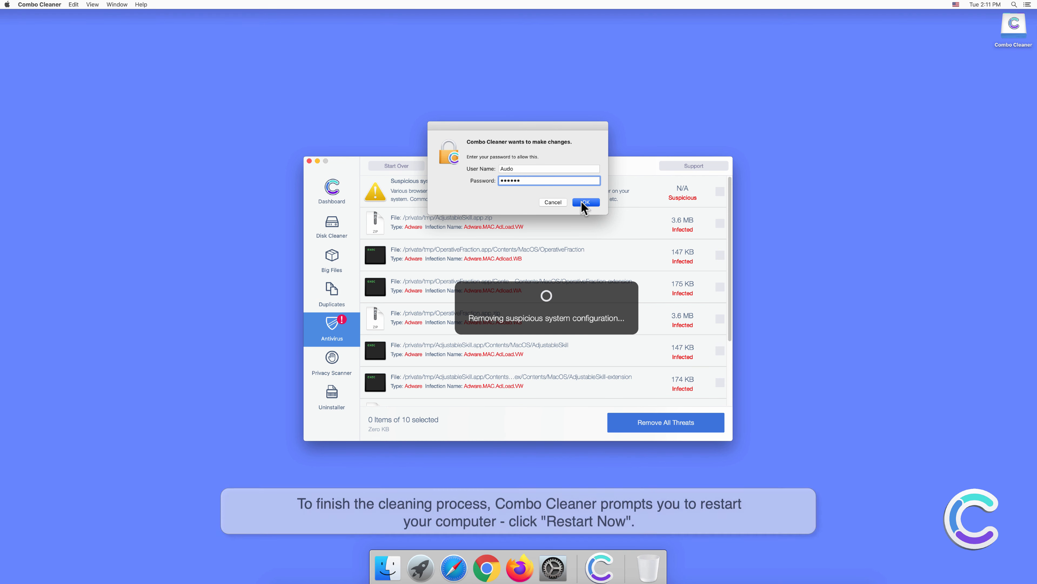
left_click(587, 202)
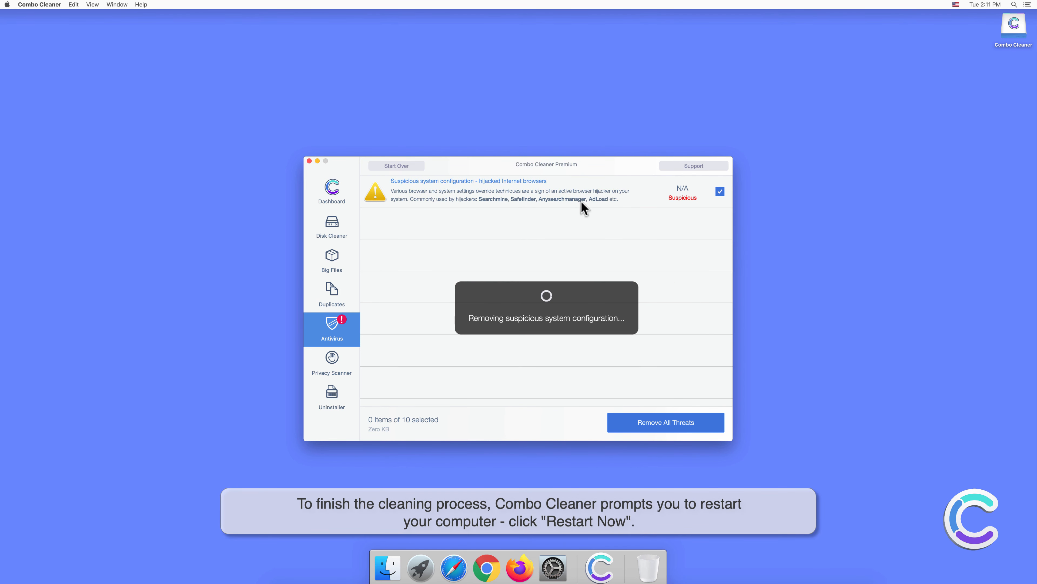